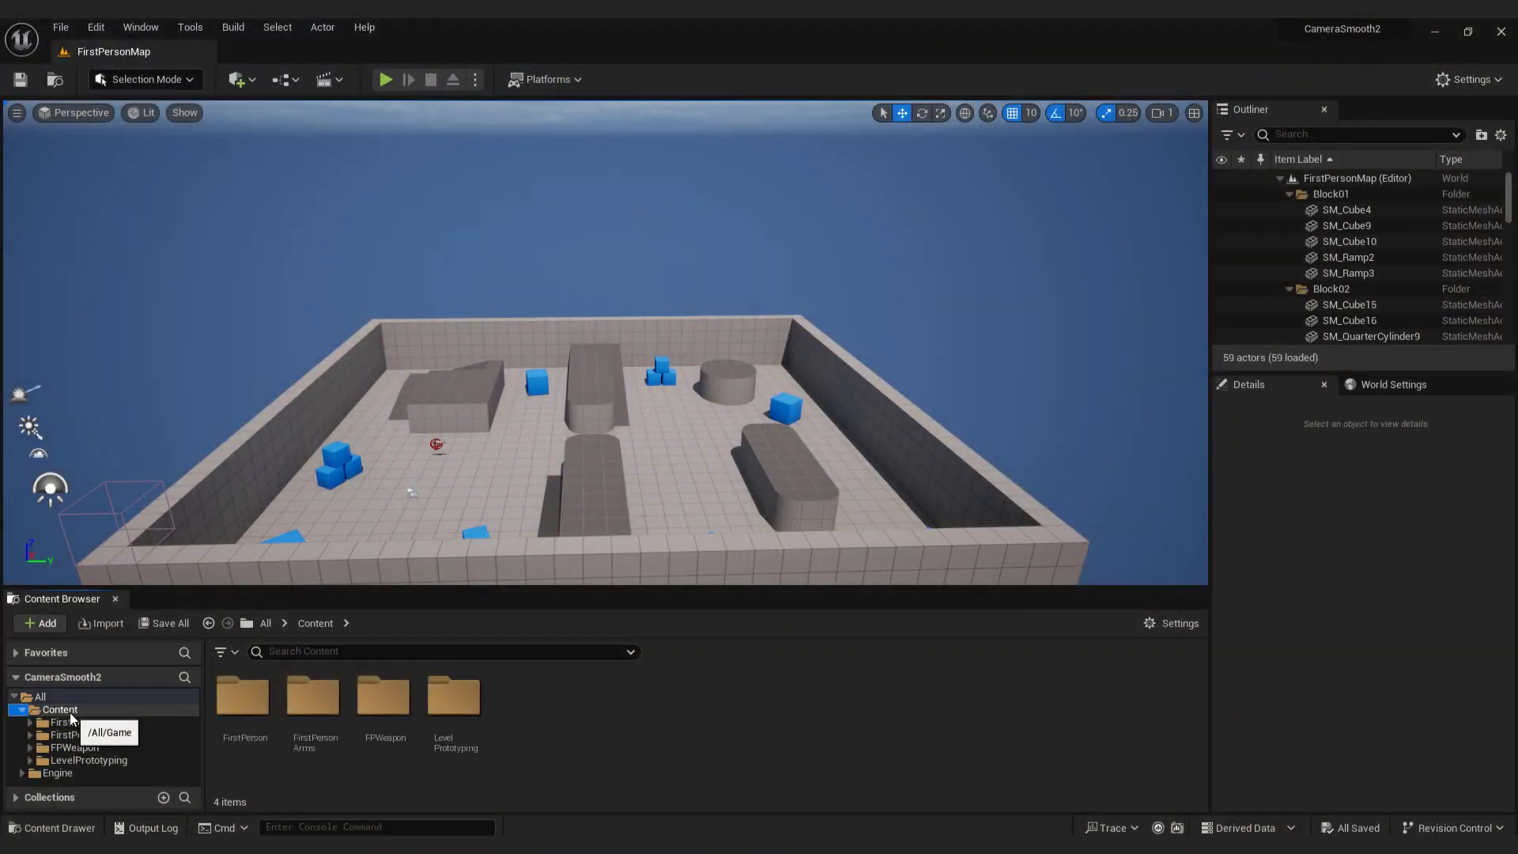
Browse into Content > FirstPerson > Blueprints to reach BP_FirstPersonCharacter.
{"action": "left_click", "coordinate": [74, 722]}
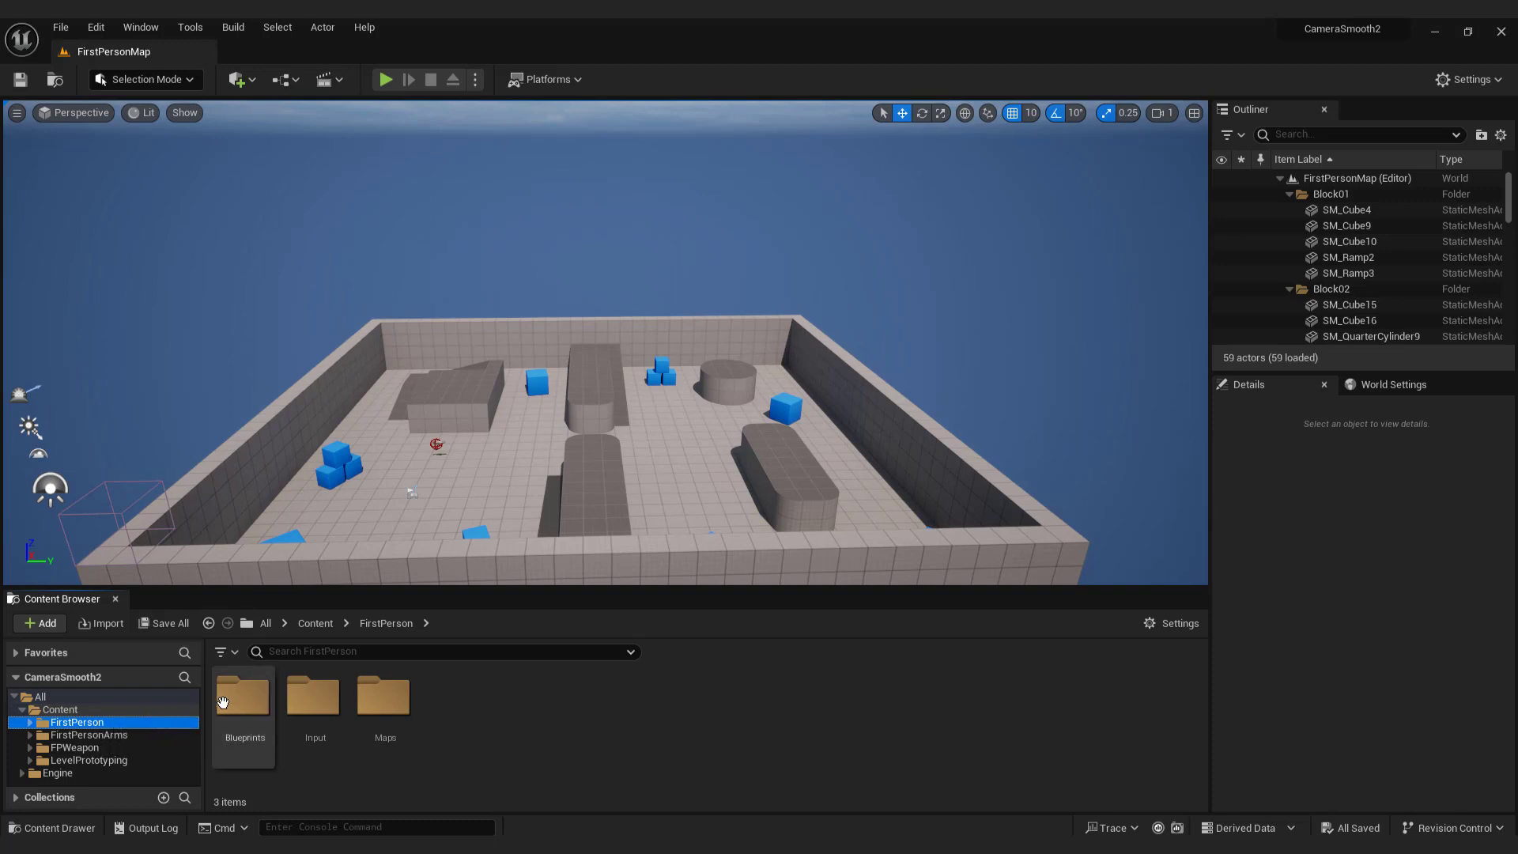
{"action": "double_click", "coordinate": [244, 696]}
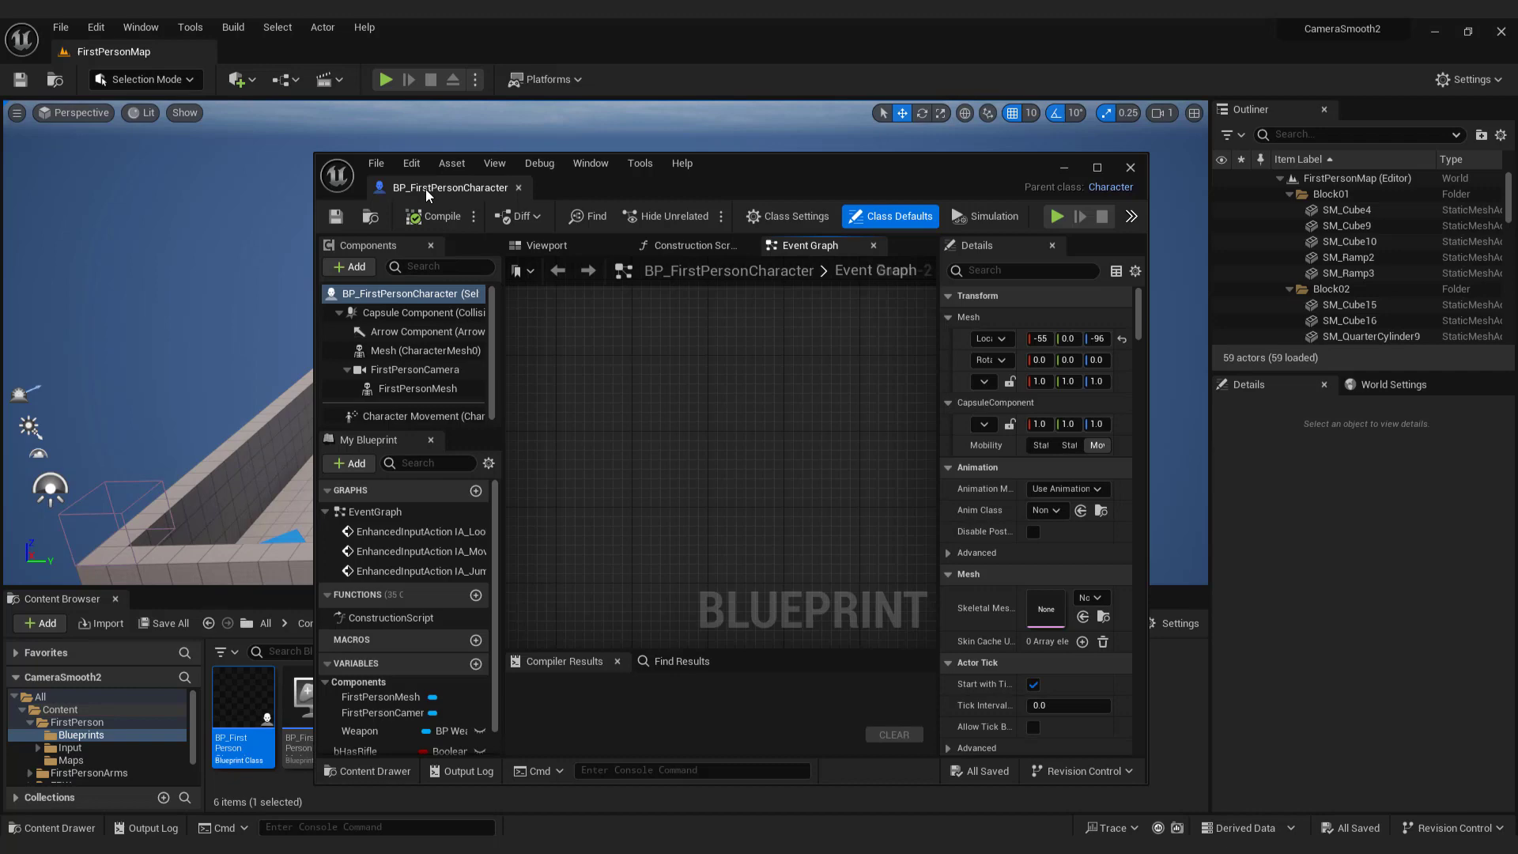
Maximize the editor, show the Viewport, and add a Spring Arm component found by searching 'spring'.
{"action": "left_click", "coordinate": [1098, 166]}
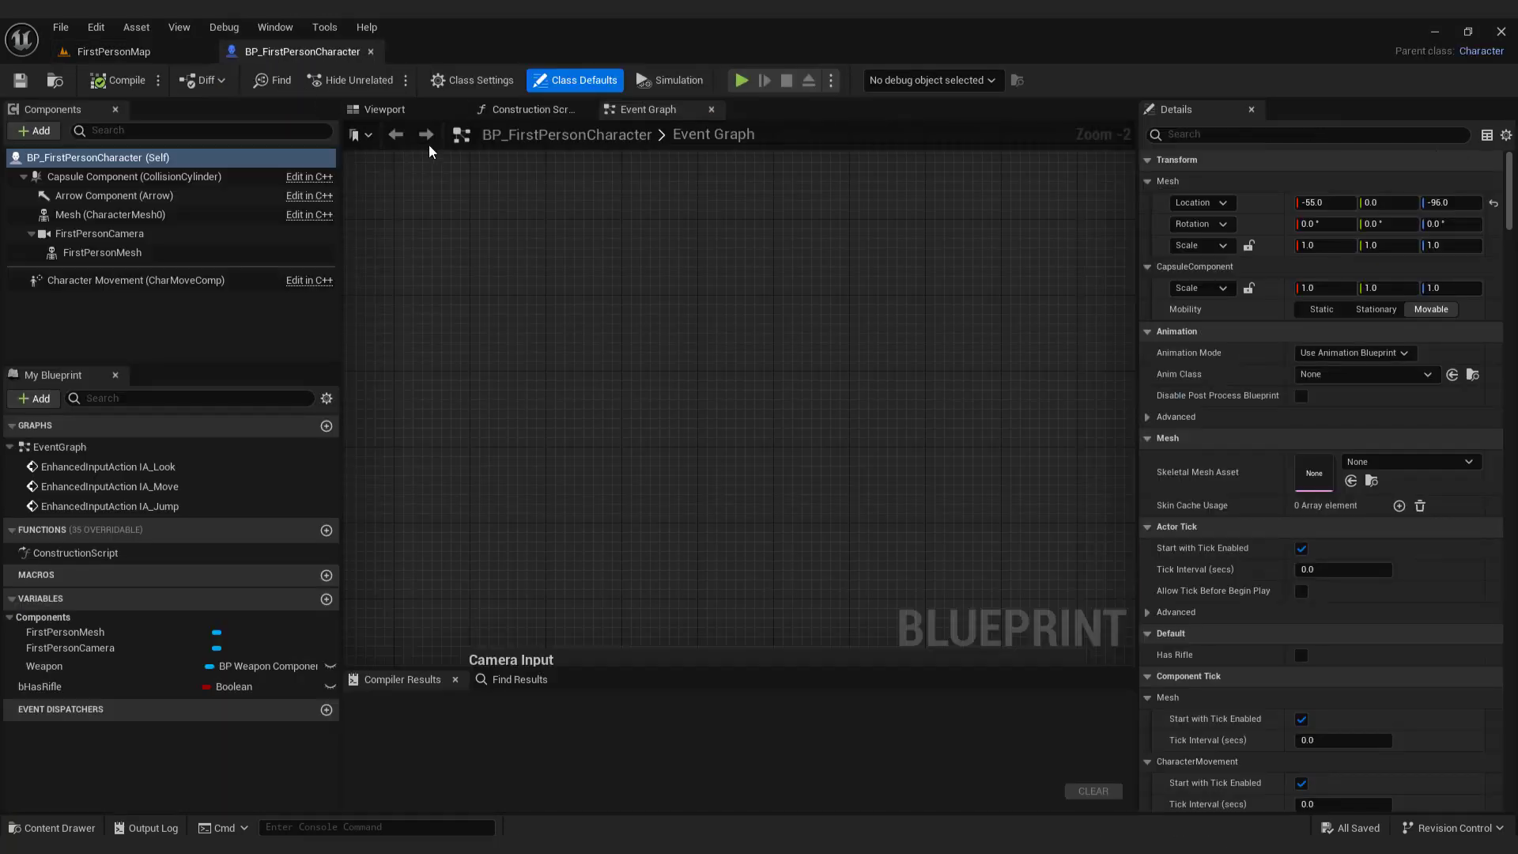
{"action": "left_click", "coordinate": [383, 109]}
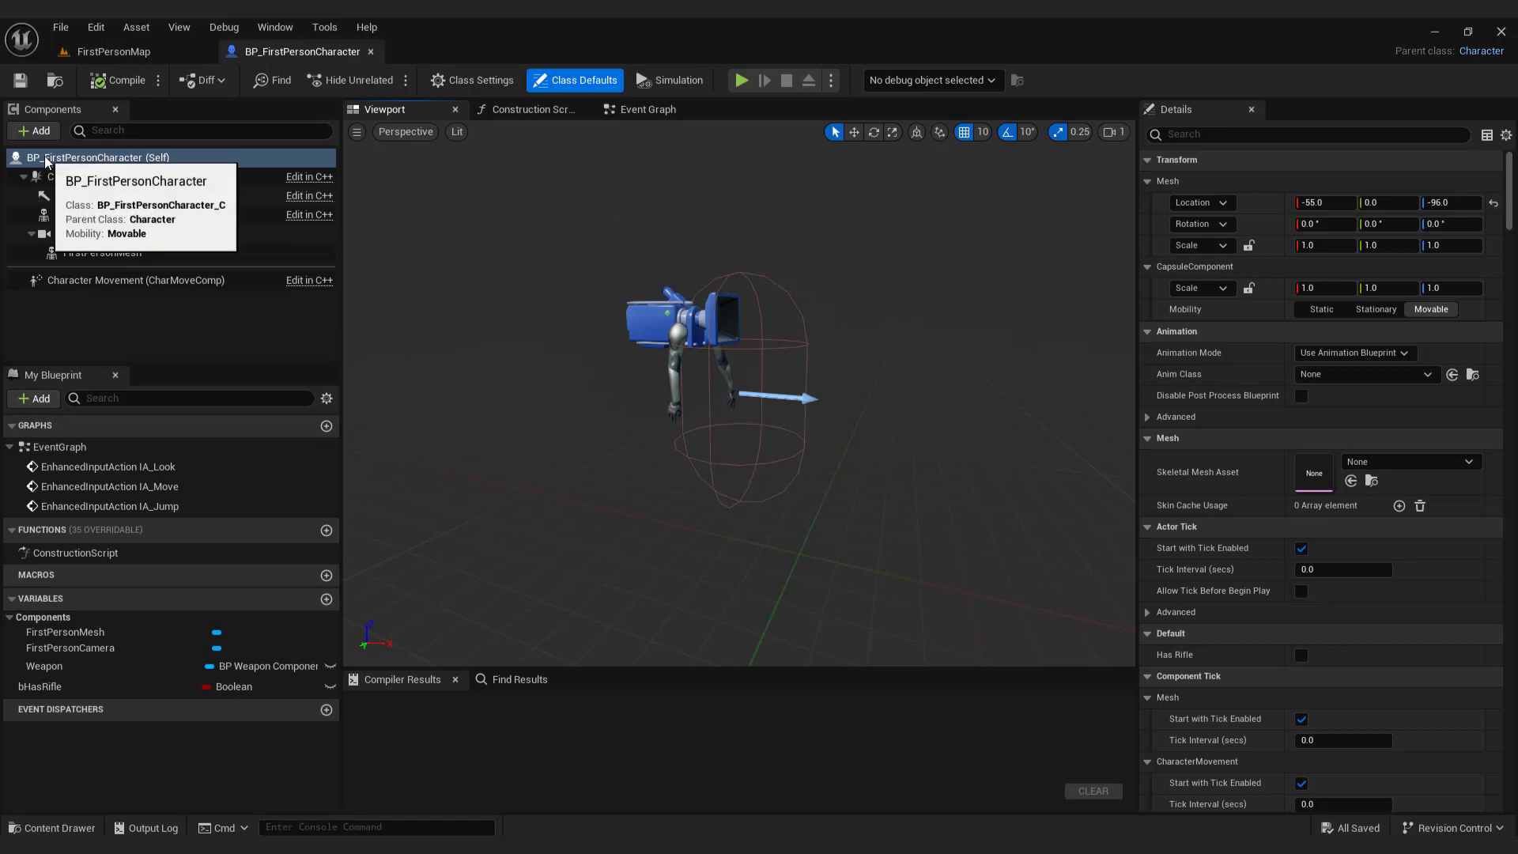
{"action": "left_click", "coordinate": [31, 129]}
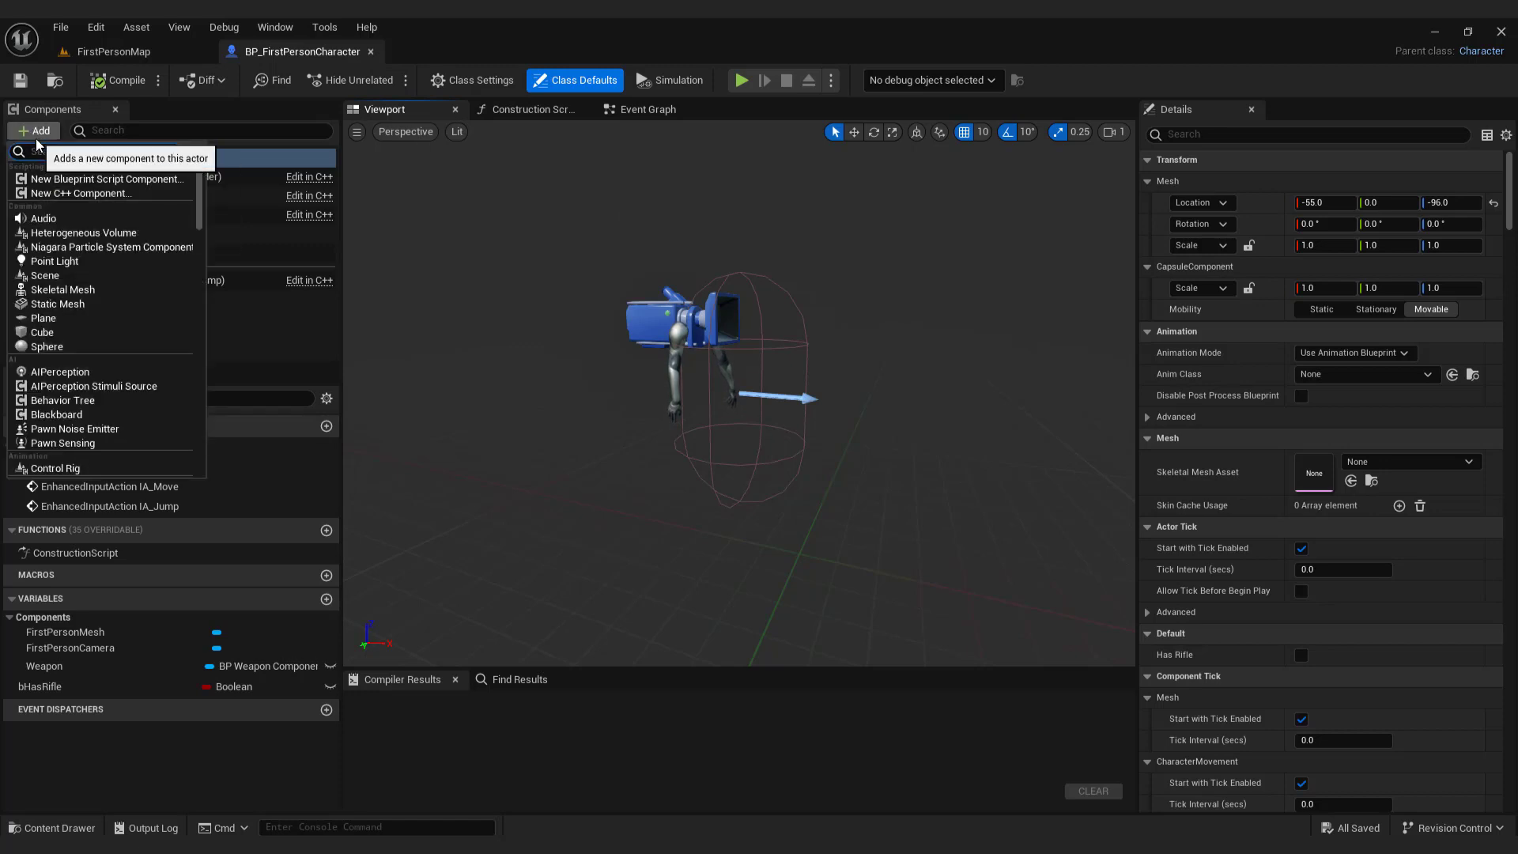
{"action": "type", "text": "spring"}
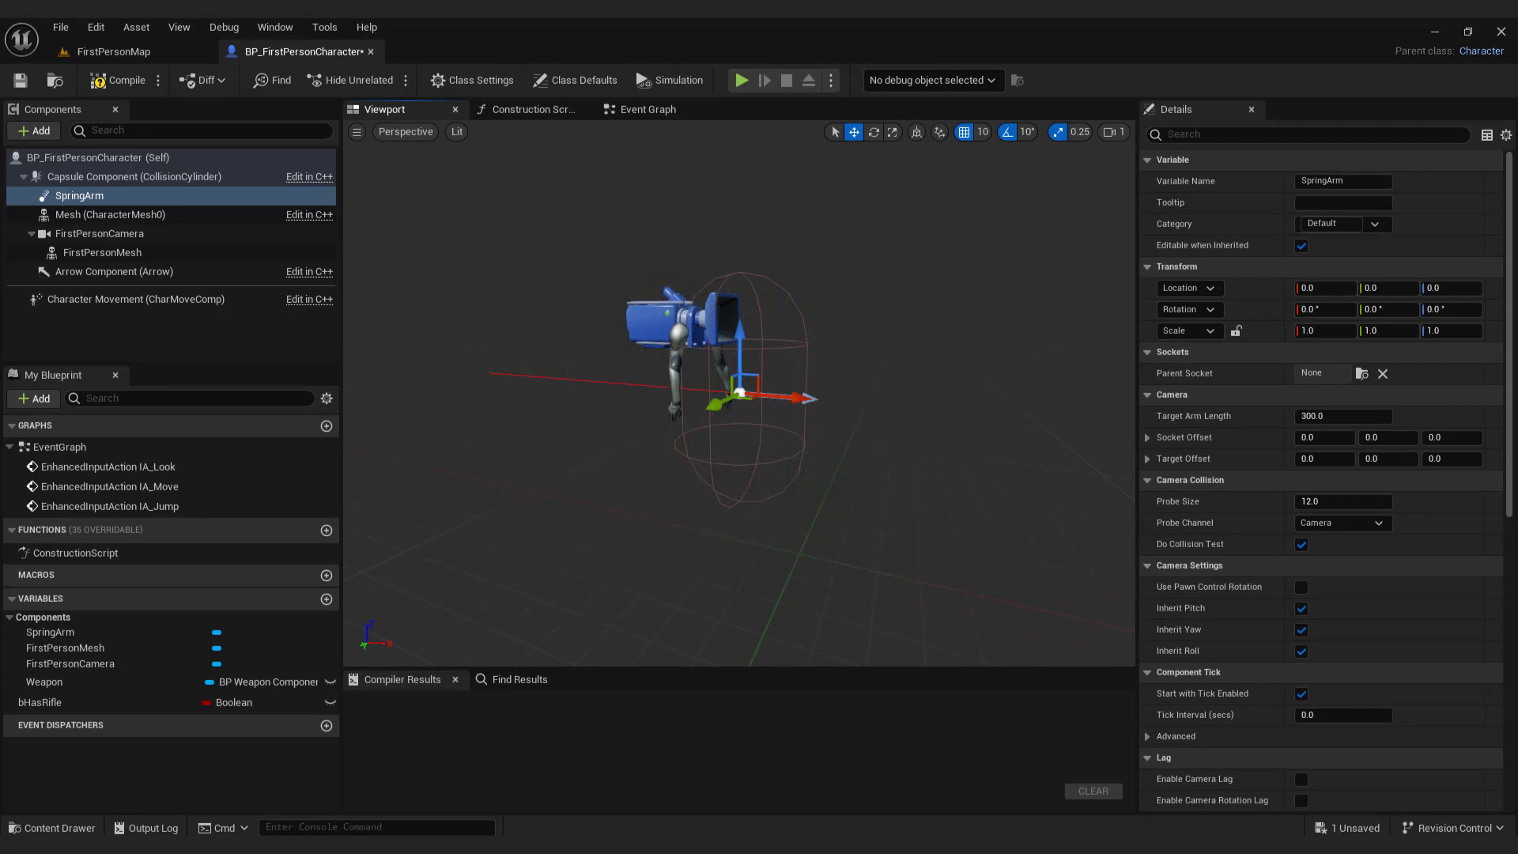
Parent FirstPersonCamera under SpringArm and disable its Use Pawn Control Rotation.
{"action": "left_click", "coordinate": [101, 234]}
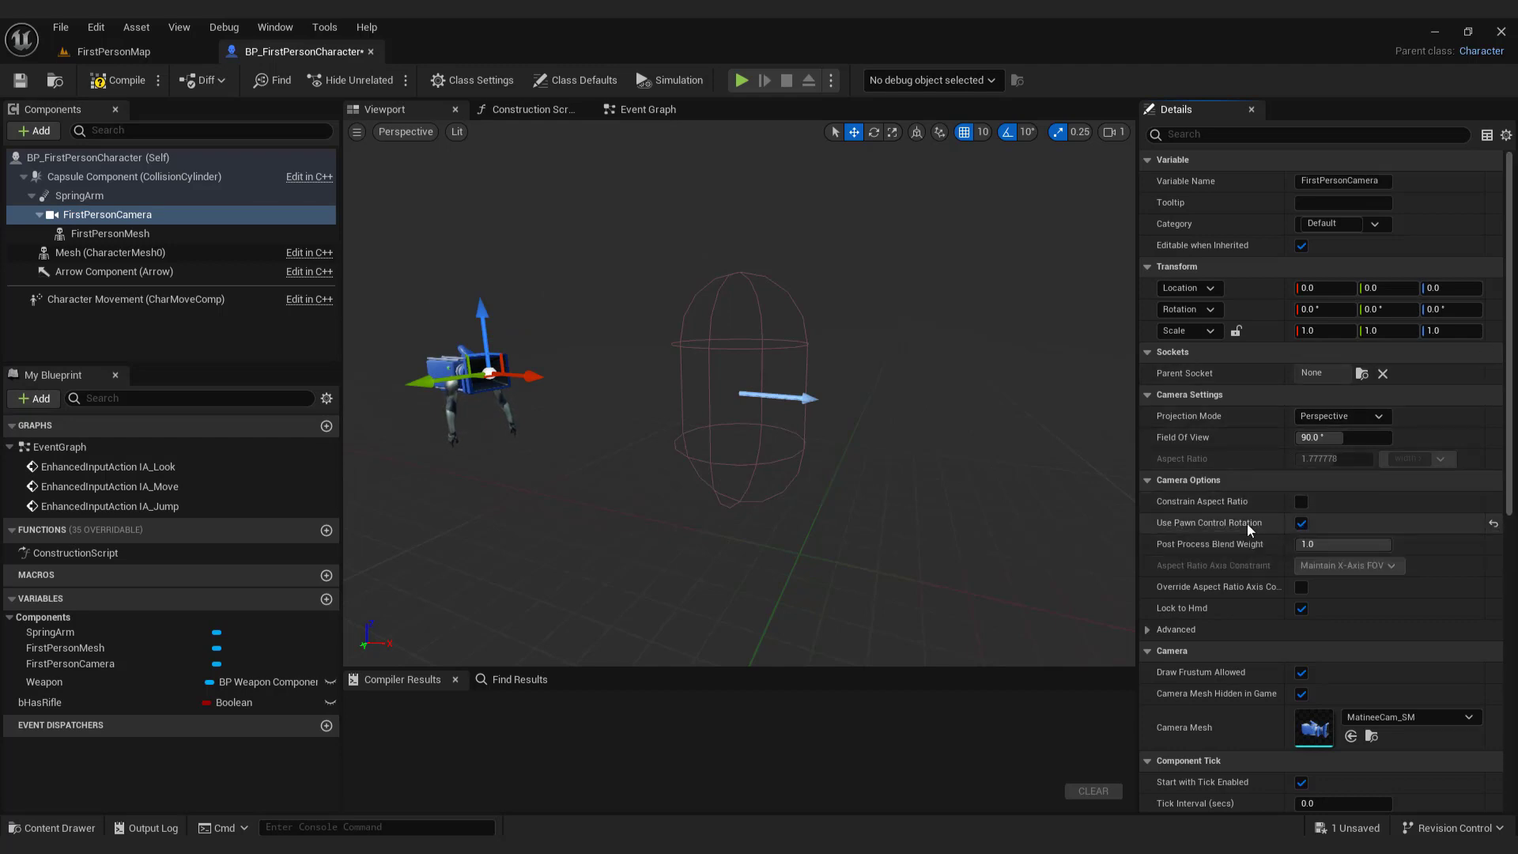
{"action": "left_click", "coordinate": [1302, 524]}
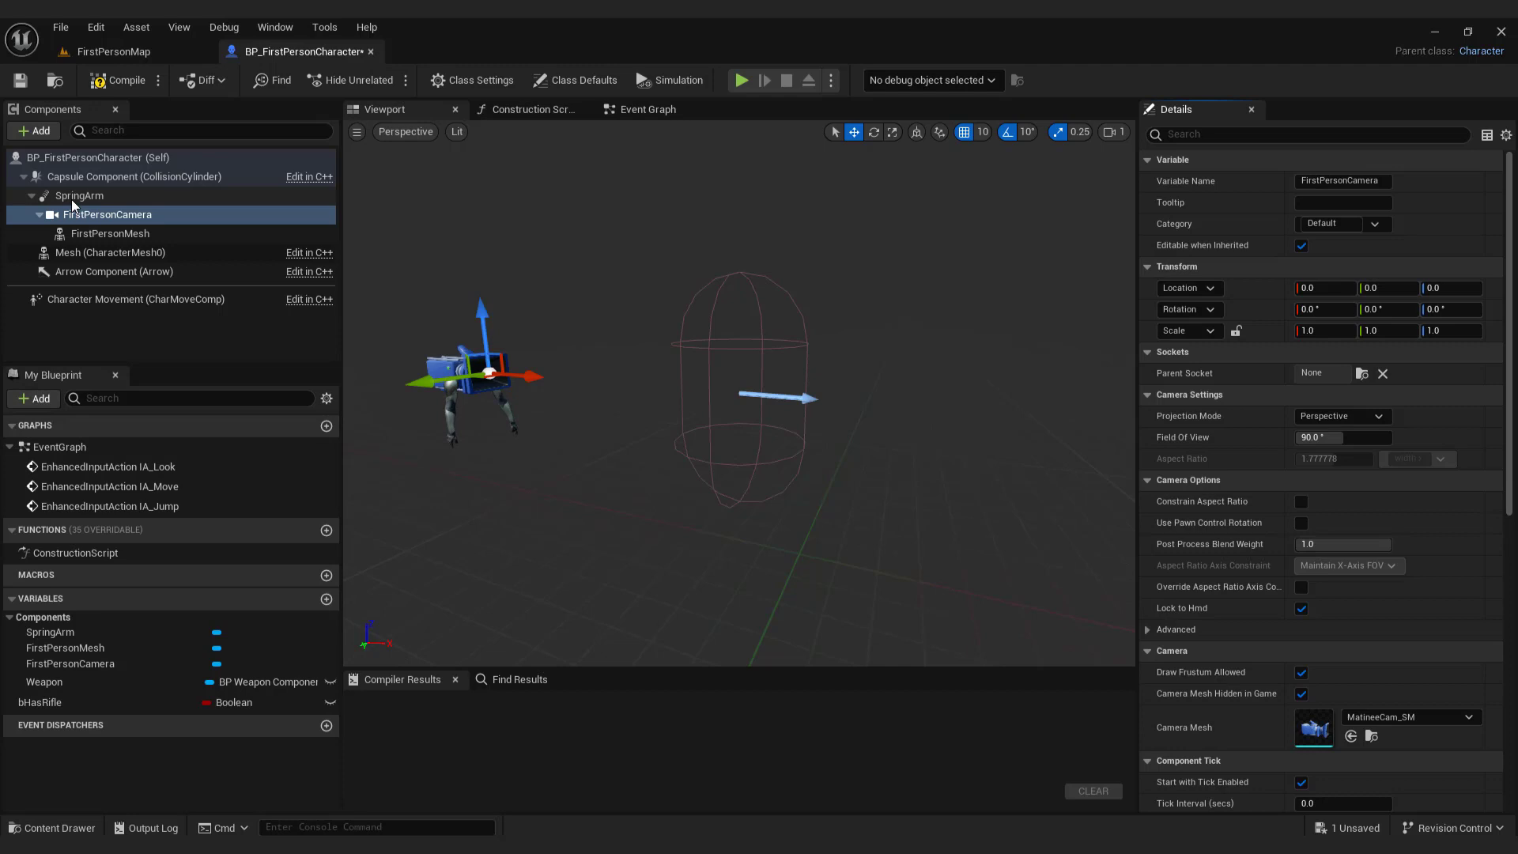
Give SpringArm Target Arm Length 0 and enable Use Pawn Control Rotation.
{"action": "left_click", "coordinate": [79, 195]}
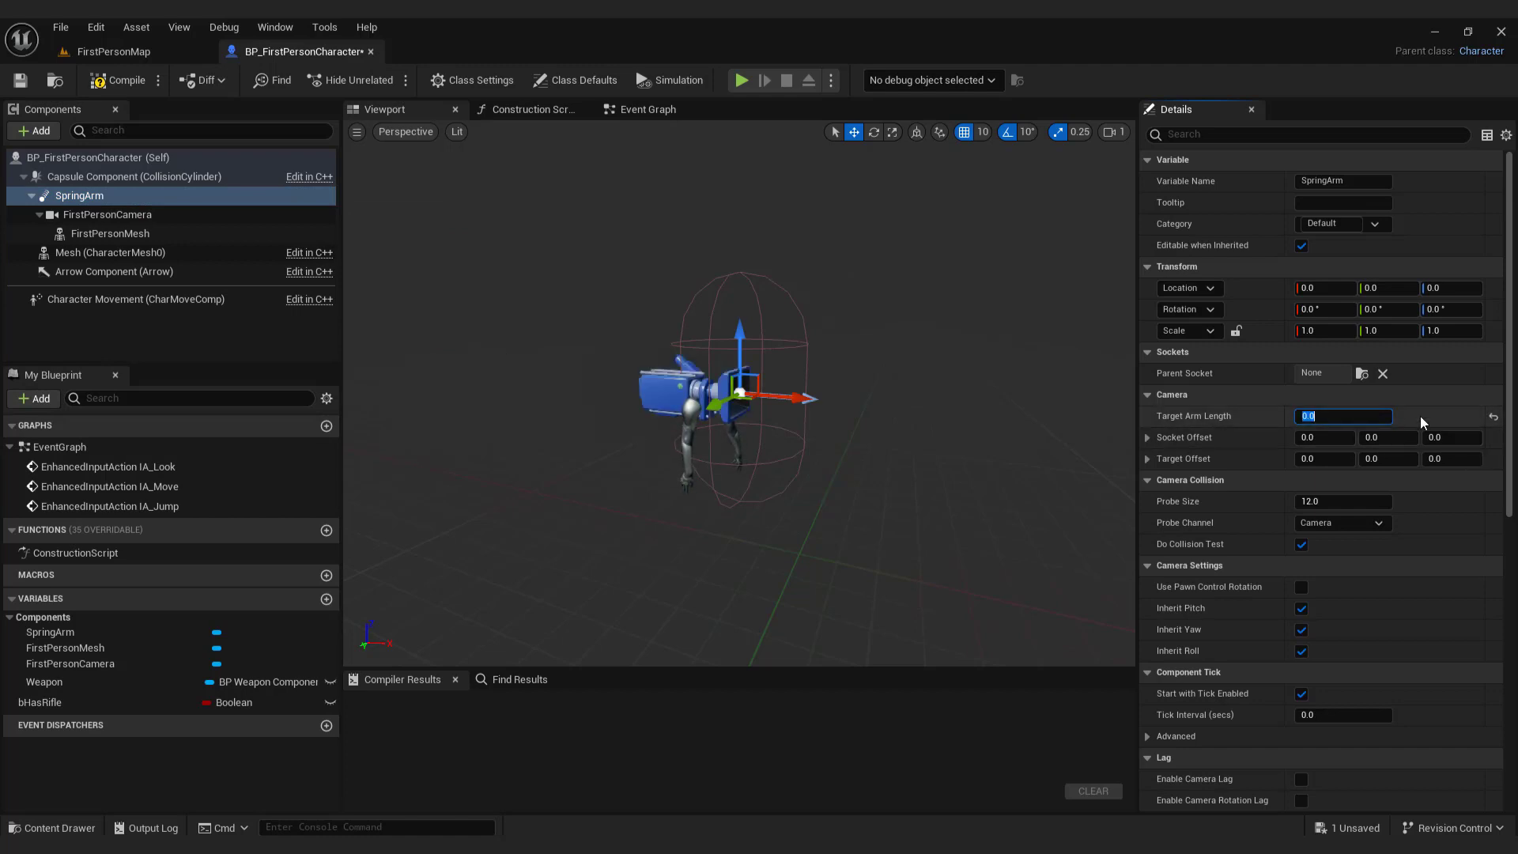
{"action": "mouse_move", "coordinate": [1319, 579]}
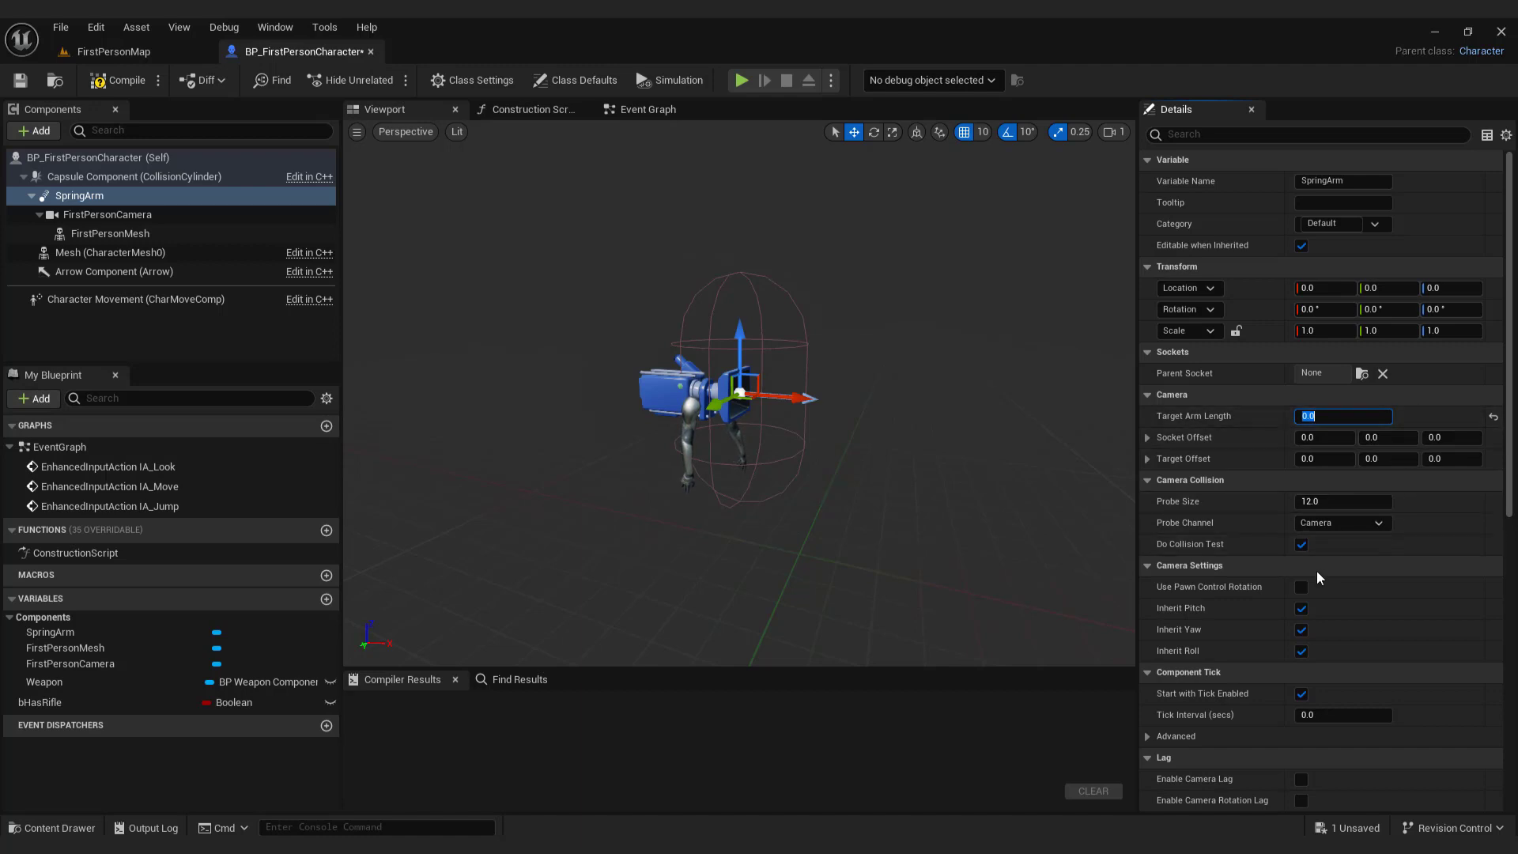
{"action": "left_click", "coordinate": [1301, 587]}
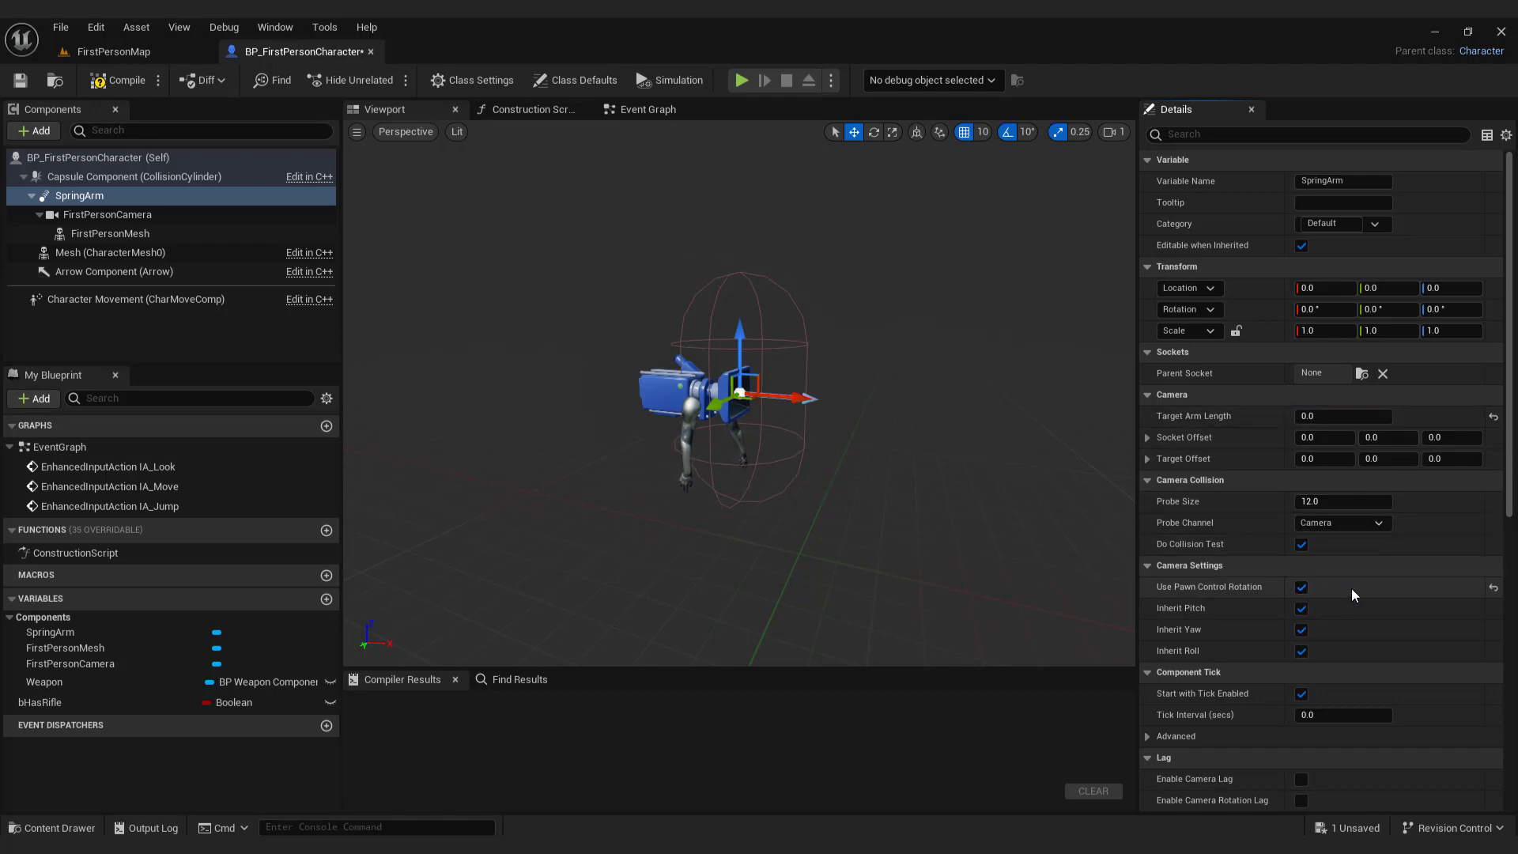
Enable Camera Rotation Lag on the SpringArm with lag speed 5.
{"action": "scroll", "scroll_direction": "down", "scroll_amount": 3}
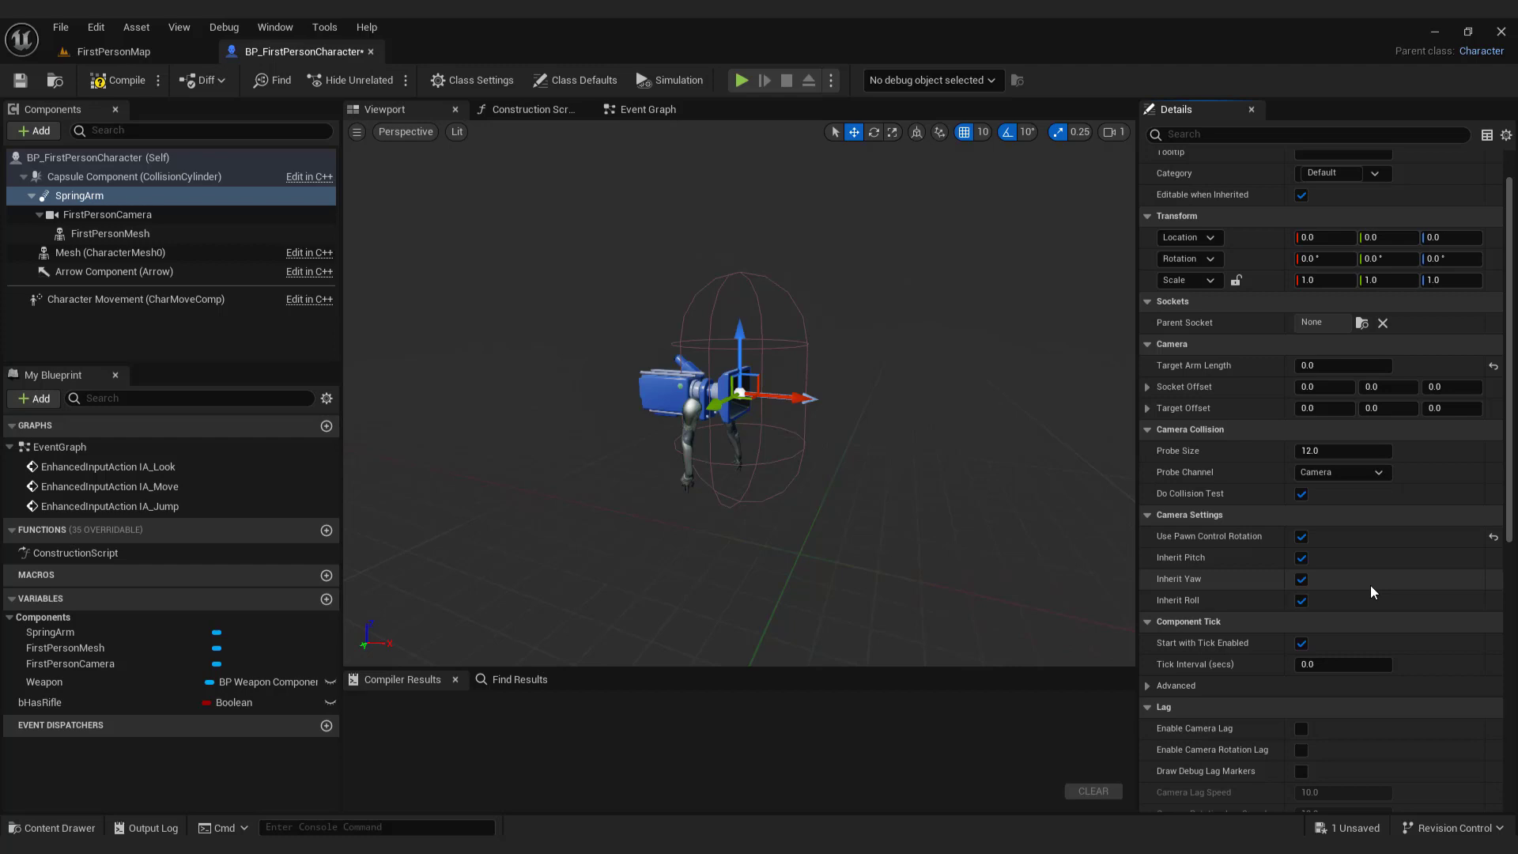
{"action": "scroll", "scroll_direction": "down", "scroll_amount": 3}
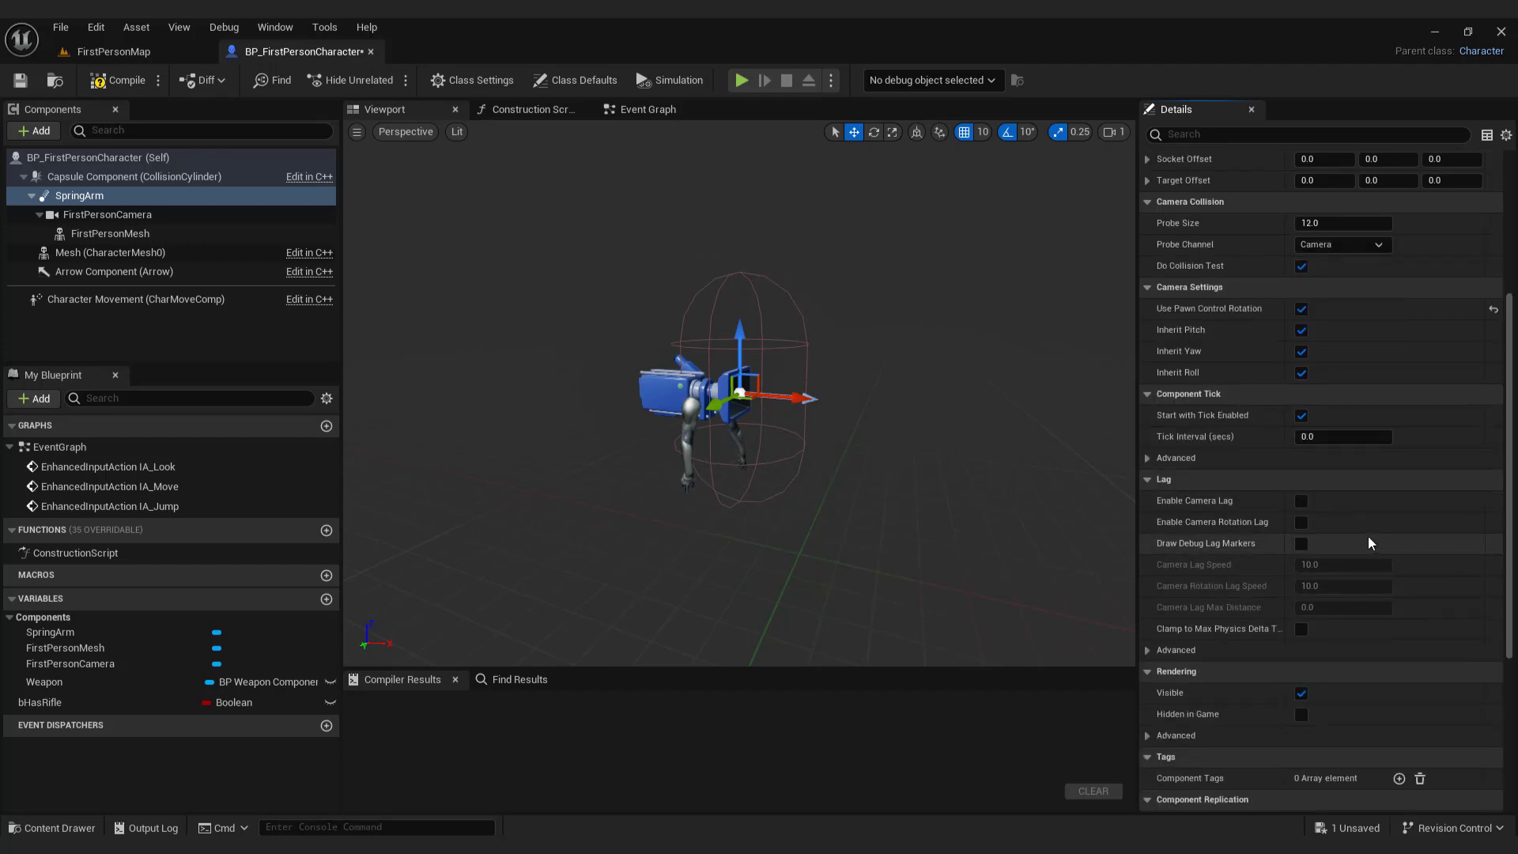
{"action": "mouse_move", "coordinate": [1248, 522]}
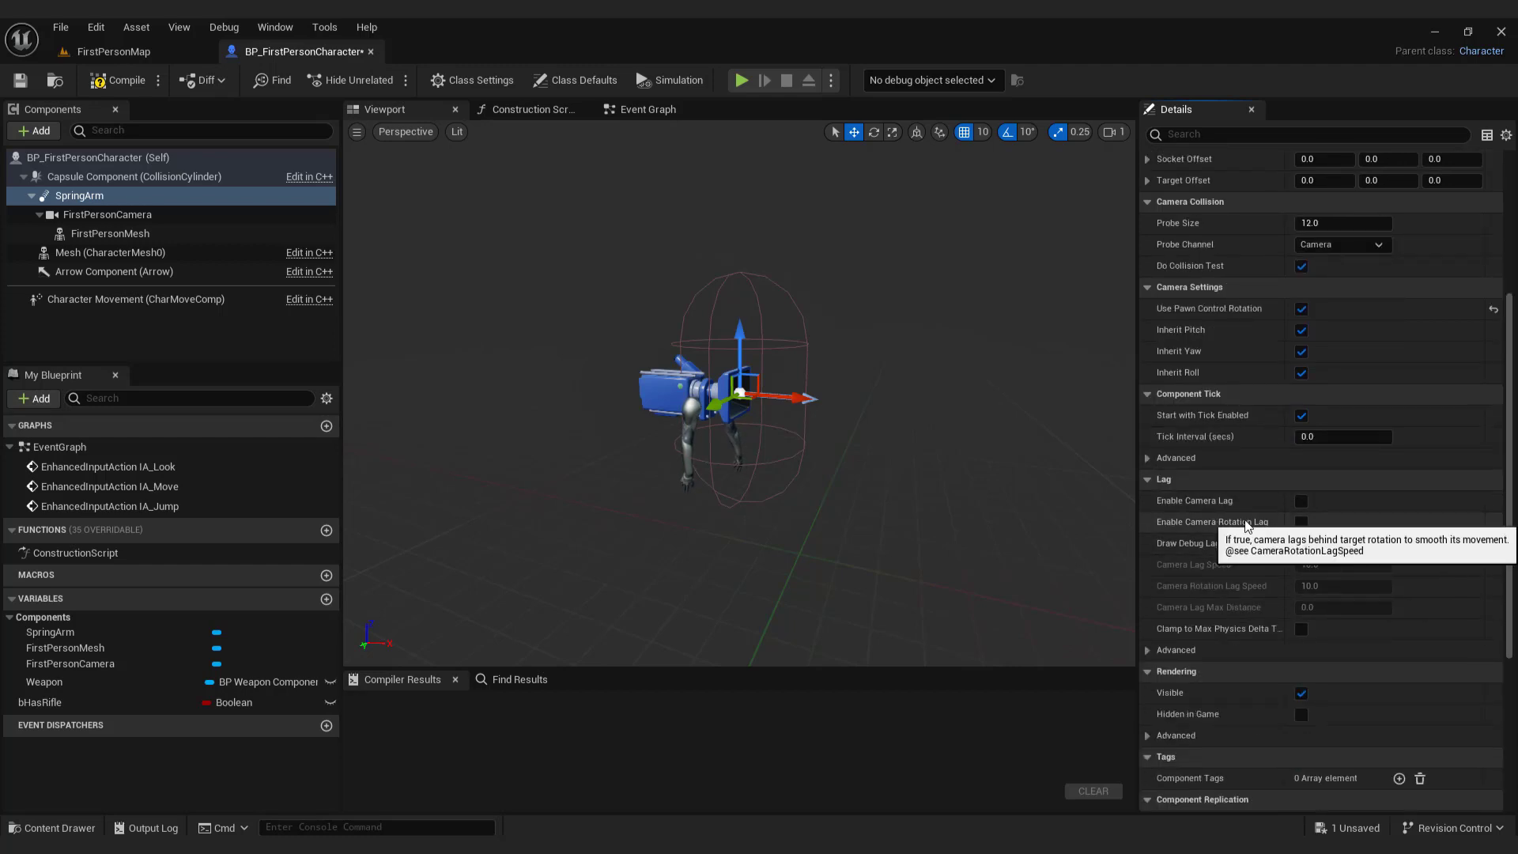
{"action": "left_click", "coordinate": [1301, 522]}
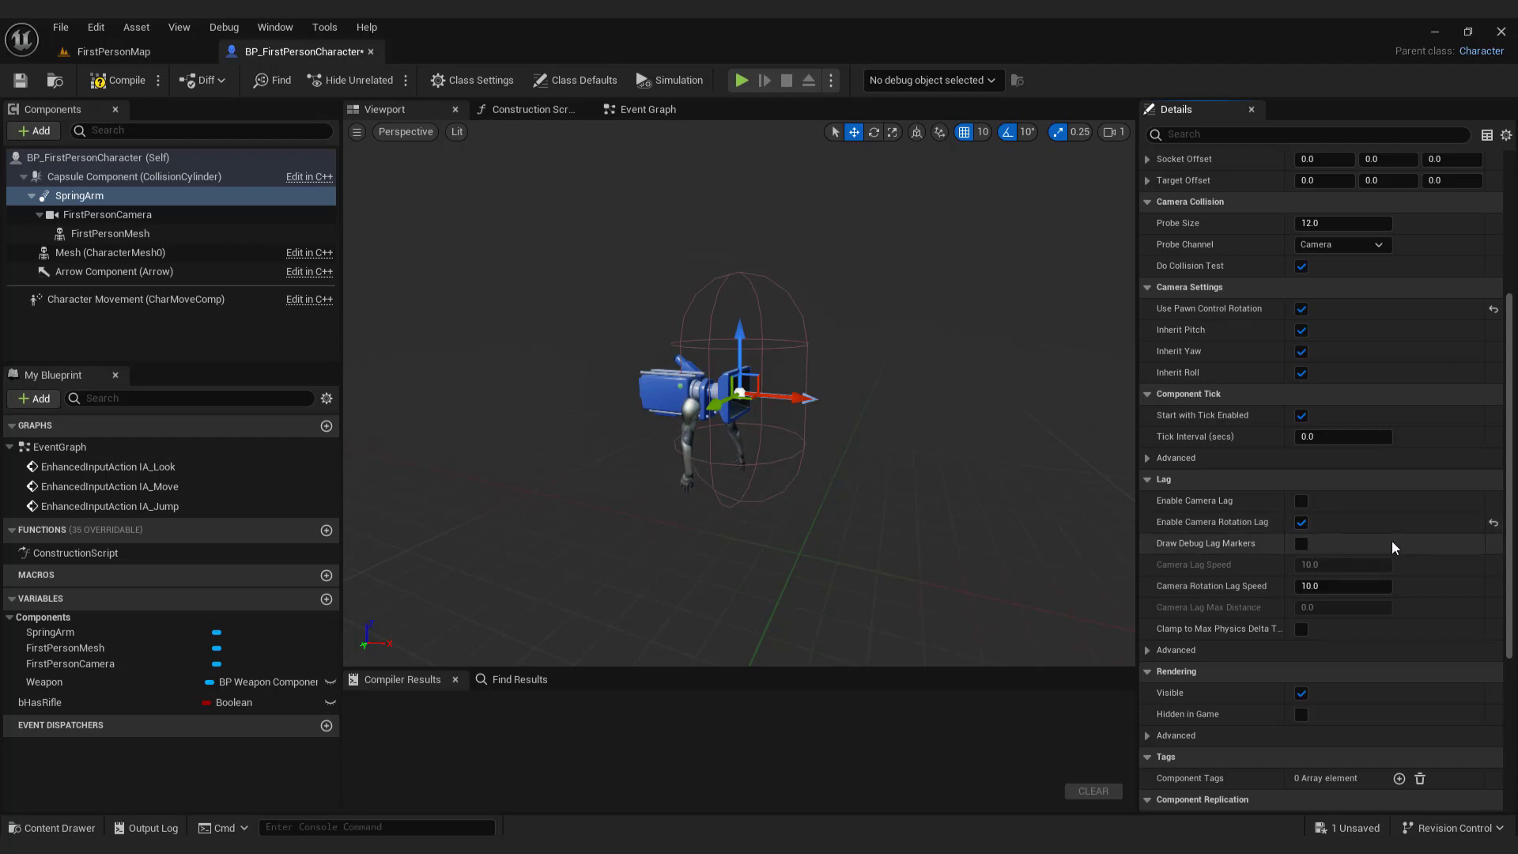
{"action": "scroll", "scroll_direction": "down", "scroll_amount": 3}
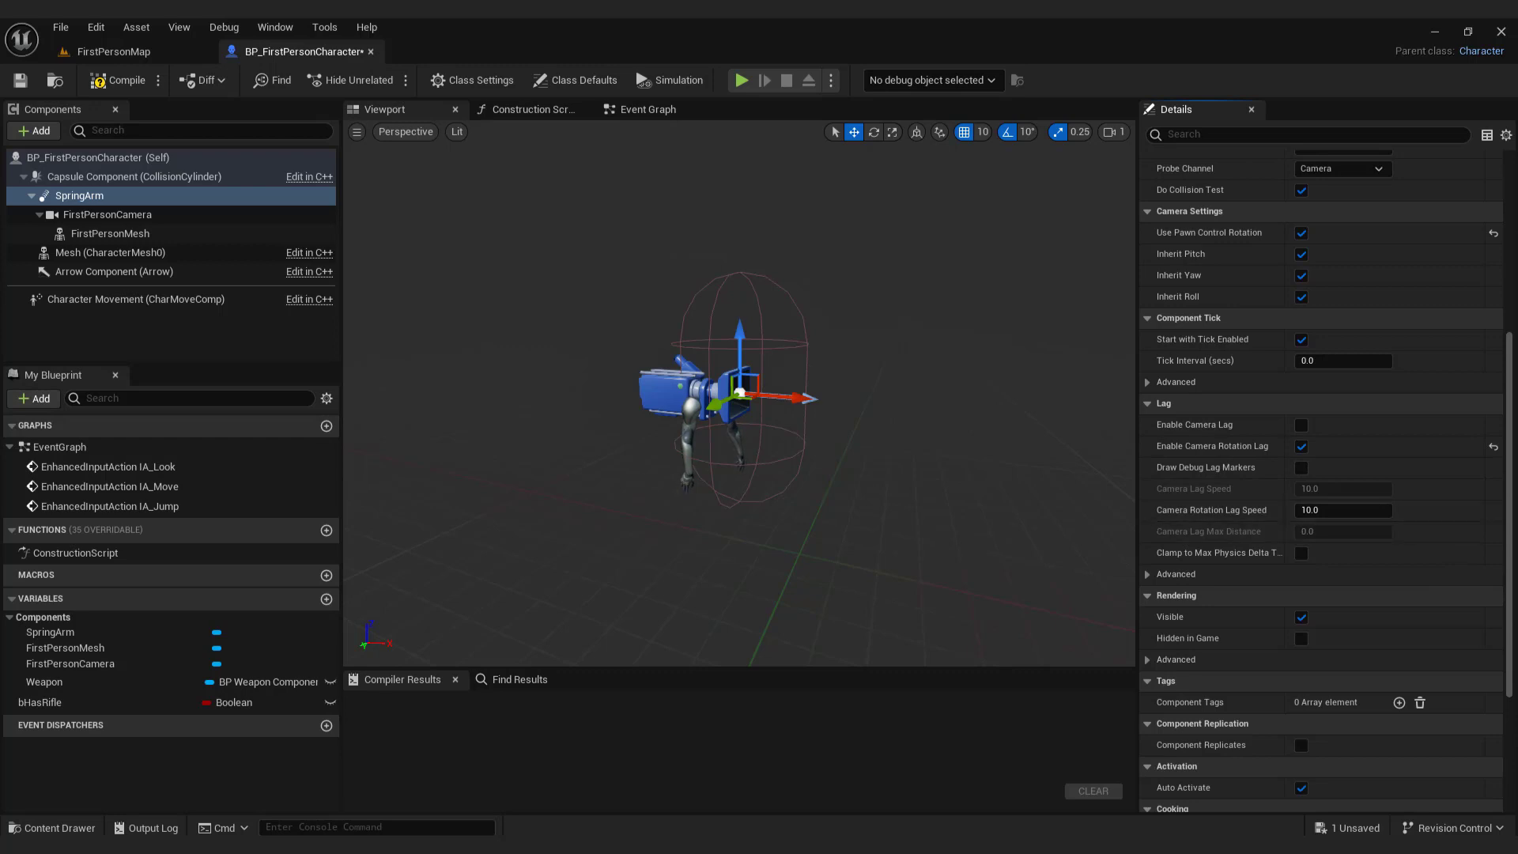
{"action": "mouse_move", "coordinate": [1364, 460]}
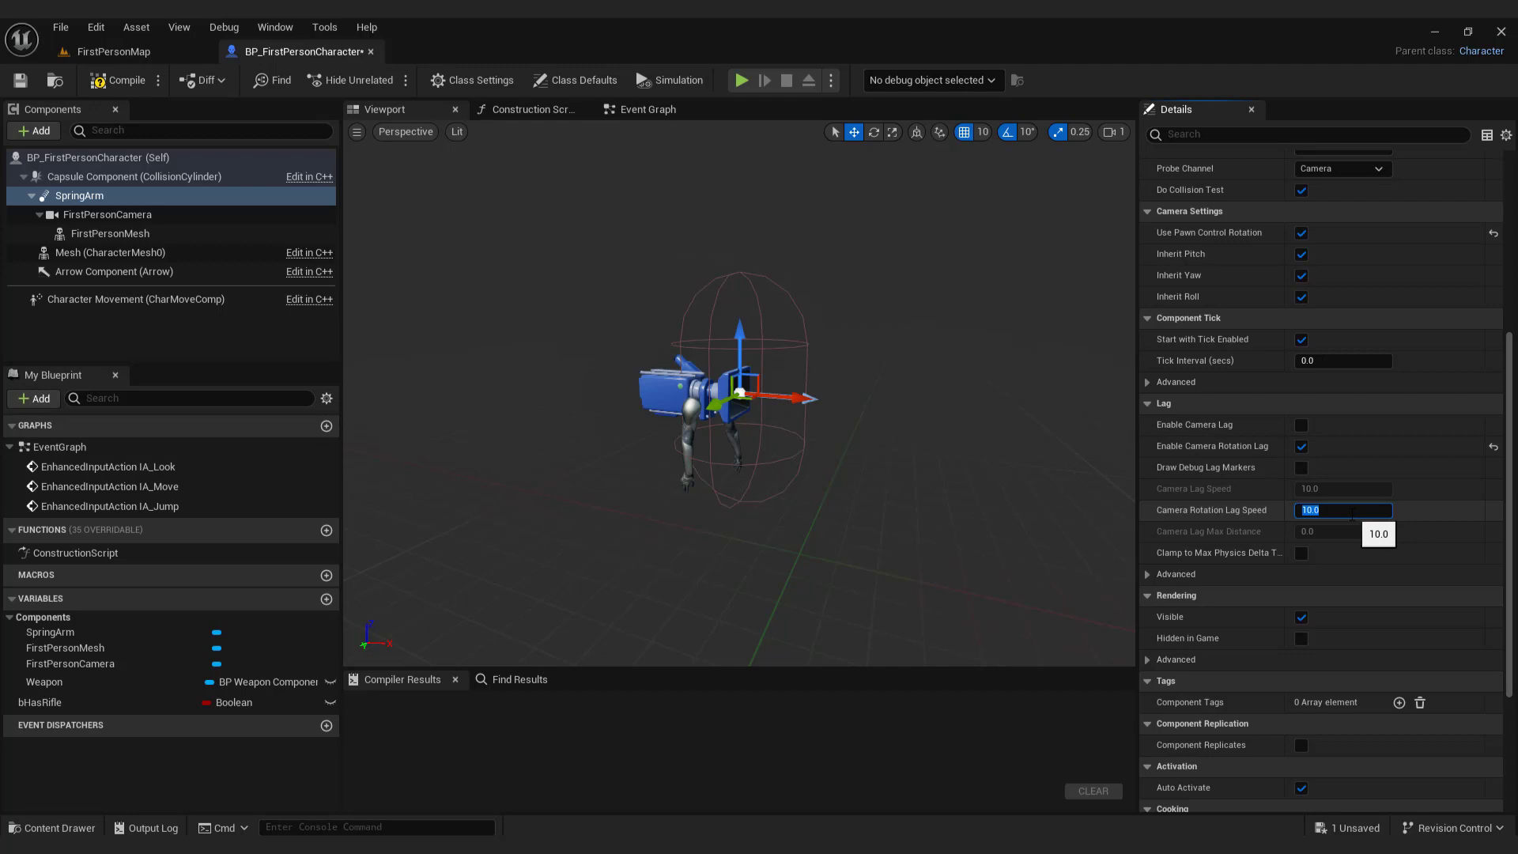
{"action": "type", "text": "13"}
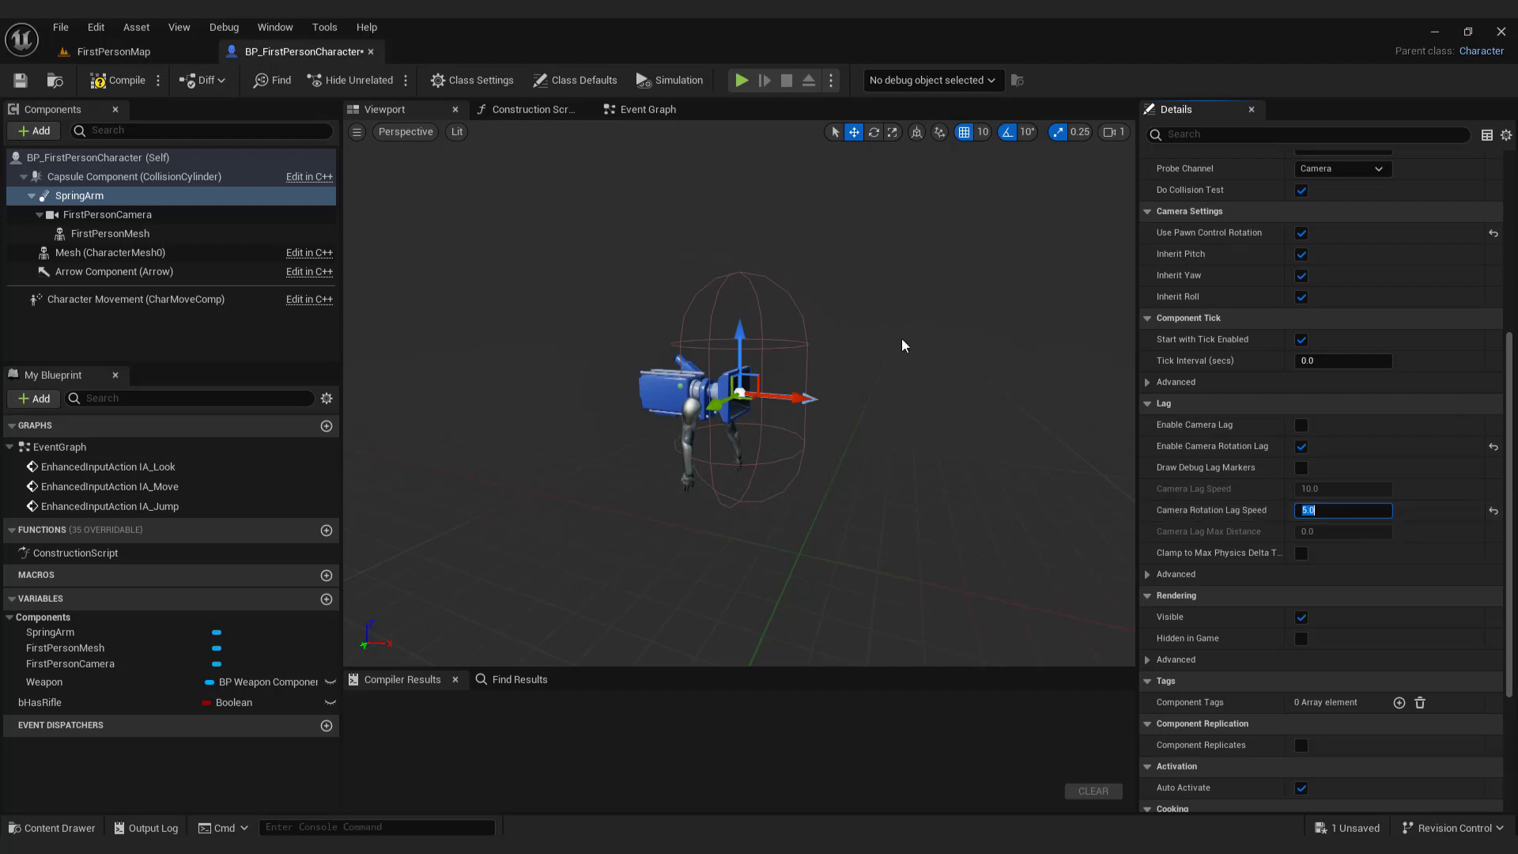
Compile the character blueprint and return to the FirstPersonMap level.
{"action": "left_click", "coordinate": [123, 80]}
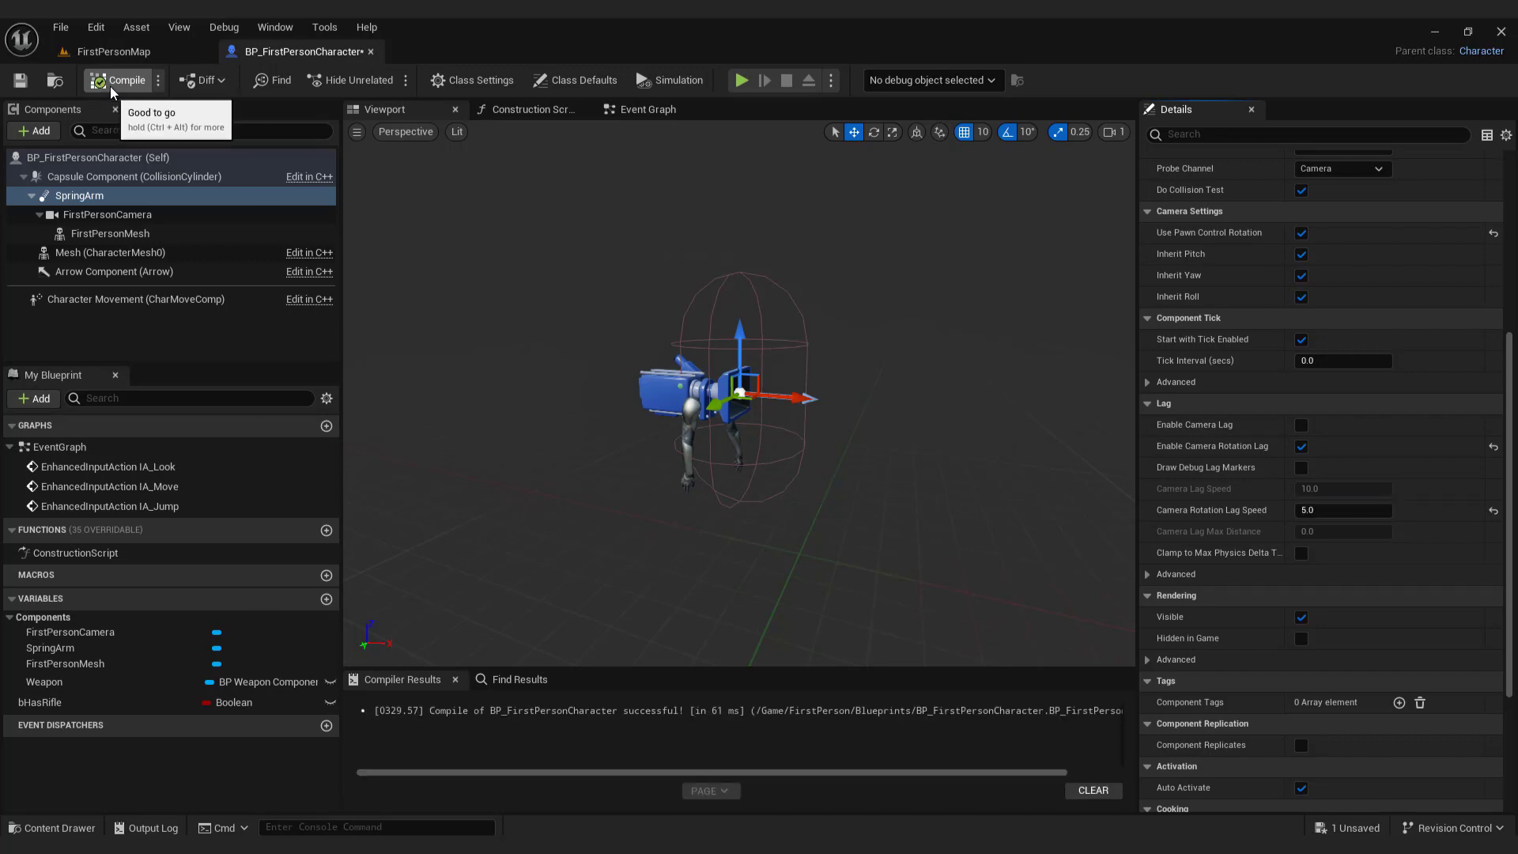
{"action": "left_click", "coordinate": [113, 51]}
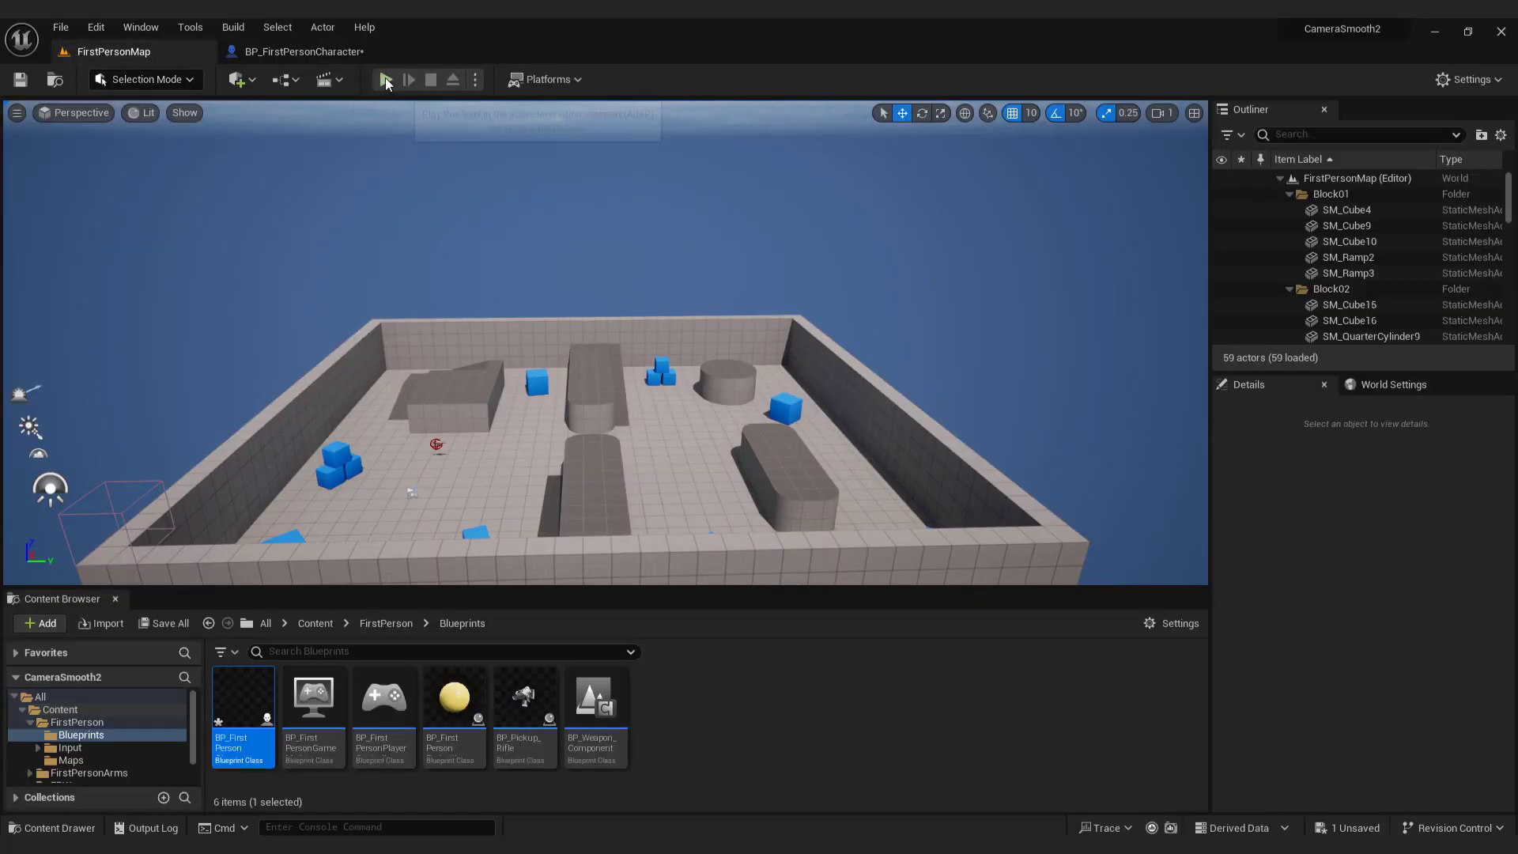
{"action": "left_click", "coordinate": [384, 79]}
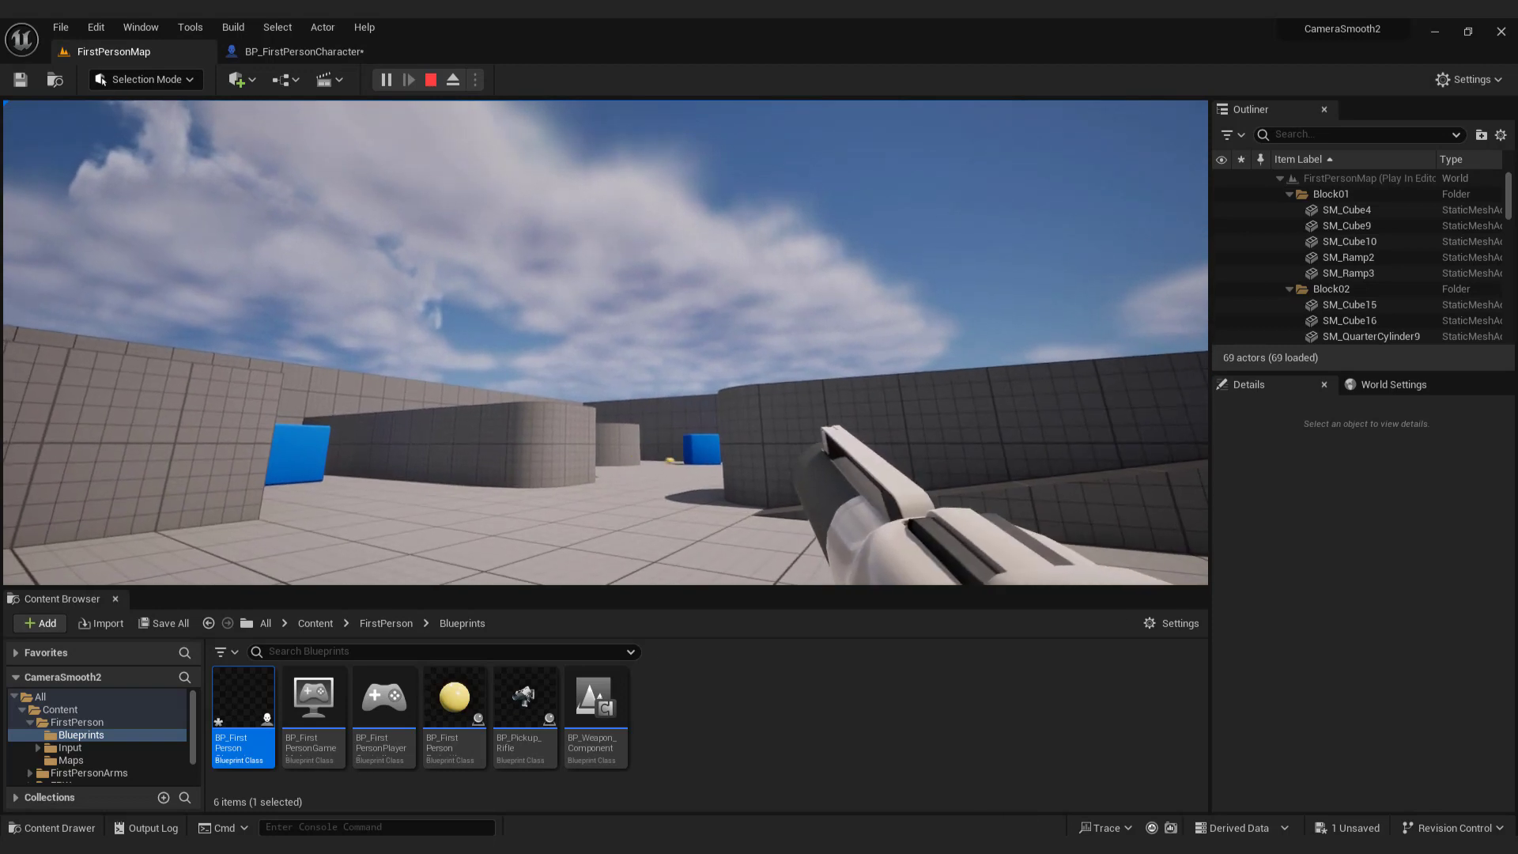
{"action": "left_click", "coordinate": [430, 79]}
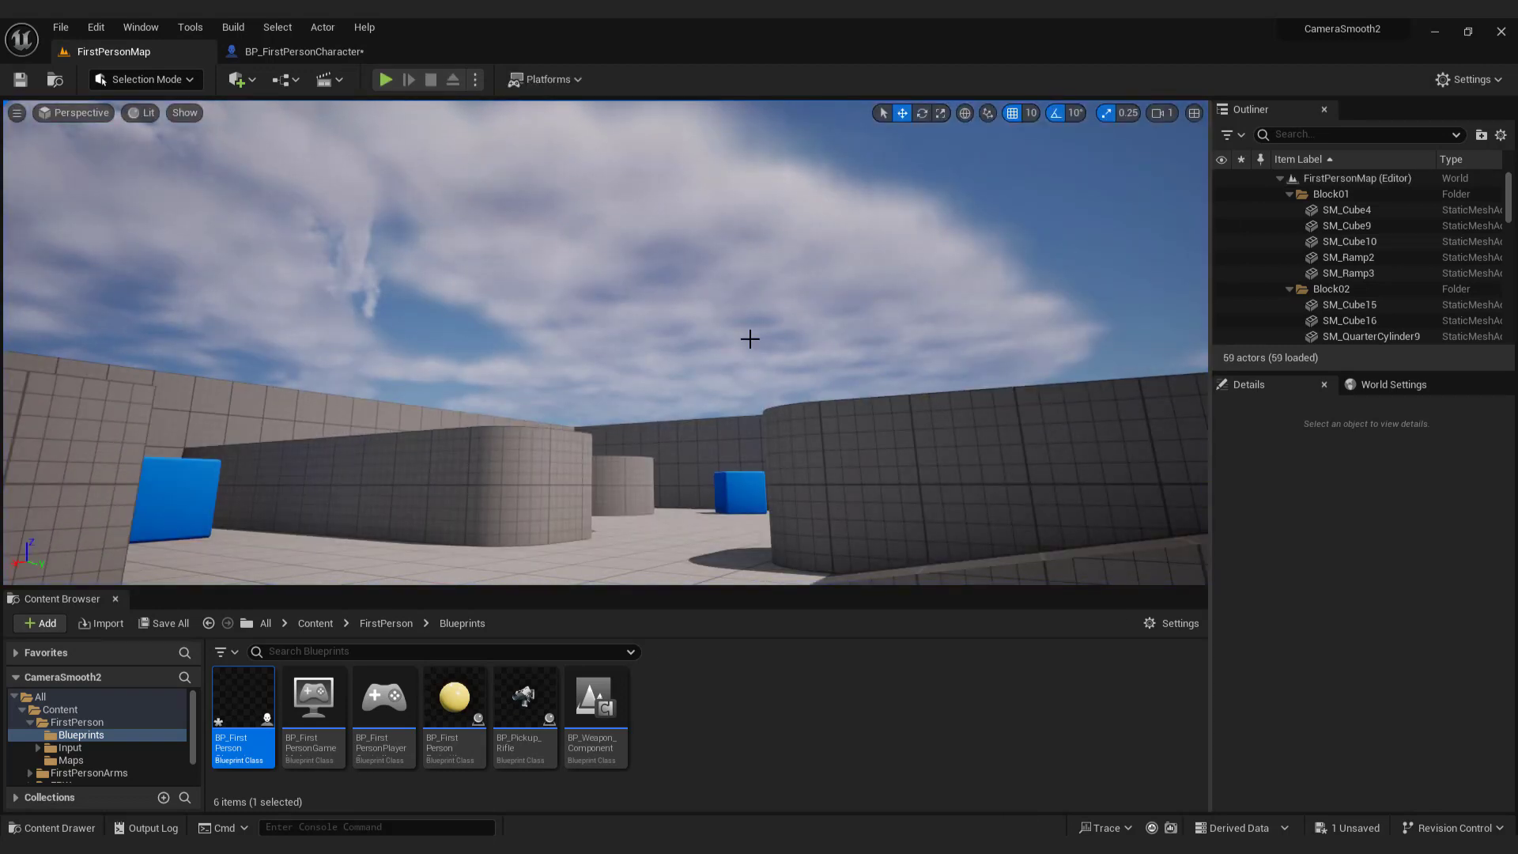
{"action": "mouse_move", "coordinate": [497, 126]}
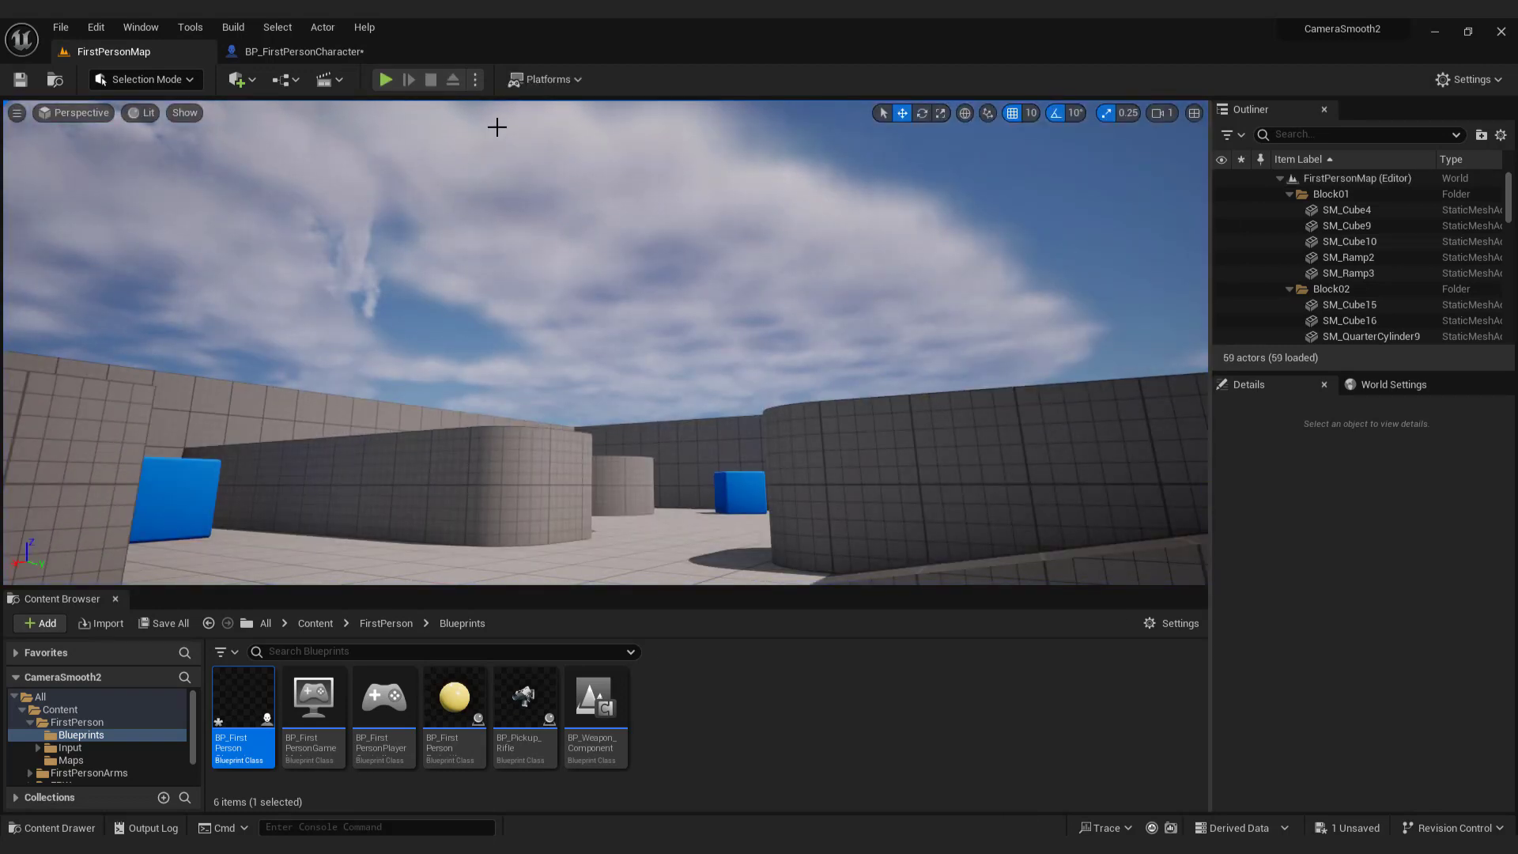